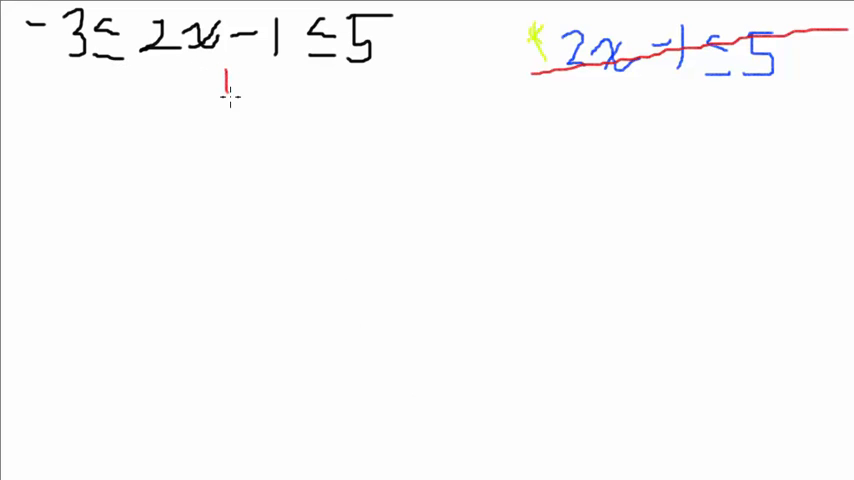
# Write +1 under each part and the resulting line -2 ≤ 2x ≤ 6 in red
pyautogui.moveTo(210, 84); pyautogui.dragTo(264, 84)
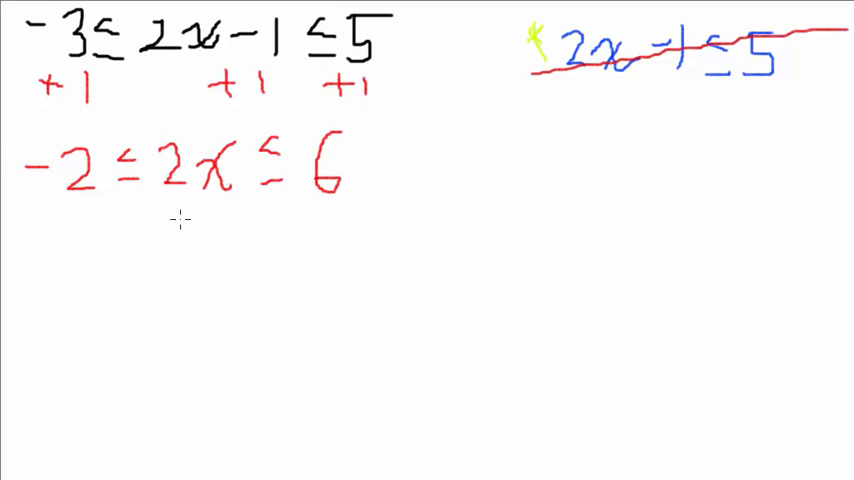
pyautogui.moveTo(112, 302)
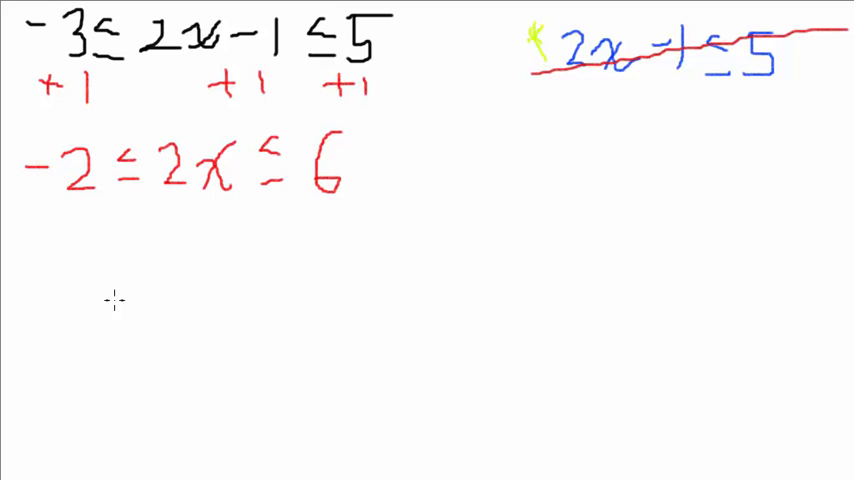